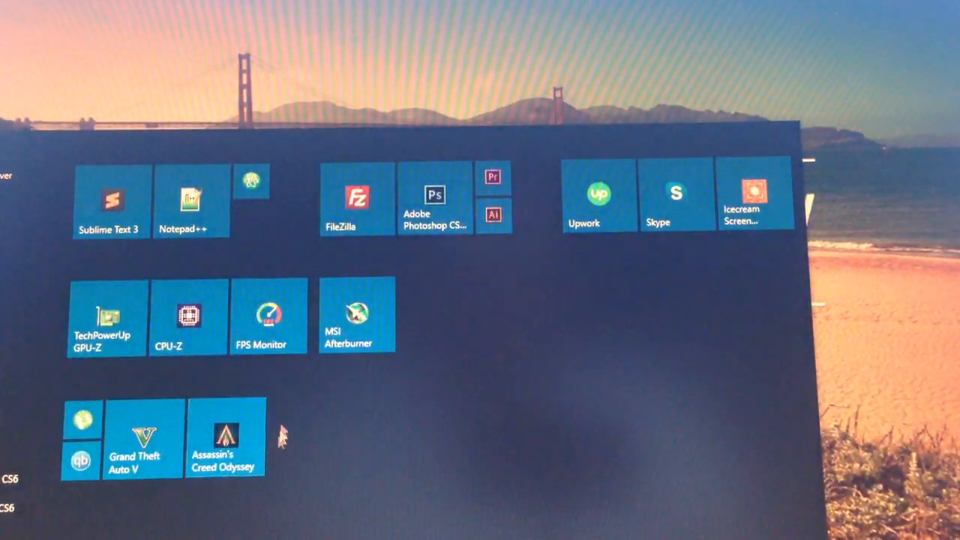
Step: Check CPU-Z's Ryzen 3 1200, B450M board and single-channel 8 GB DDR4 details, then close it
left_click(187, 315)
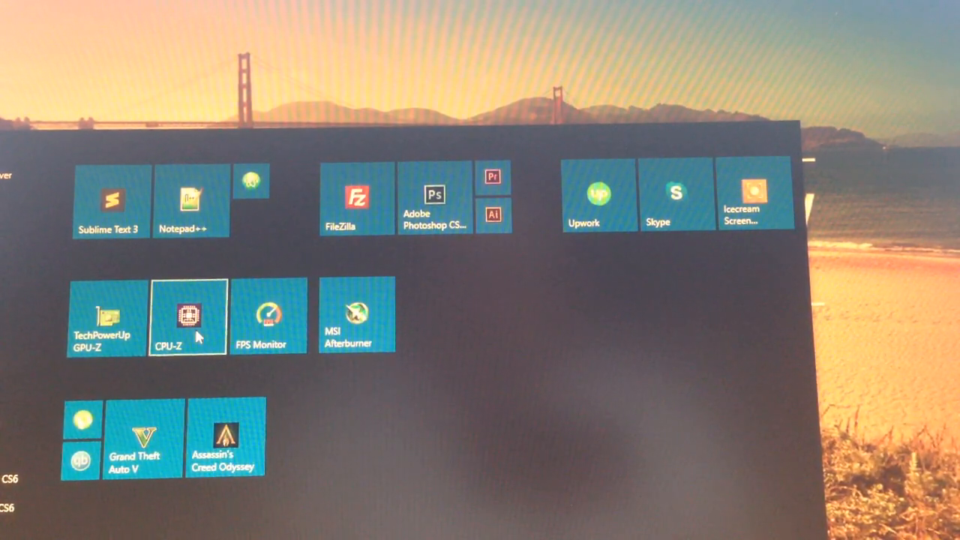
double_click(188, 315)
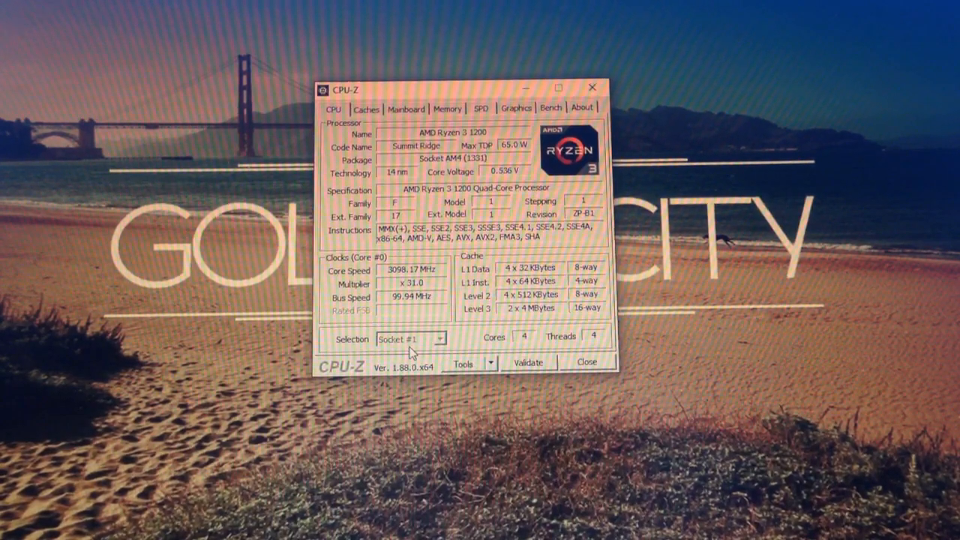
left_click(405, 107)
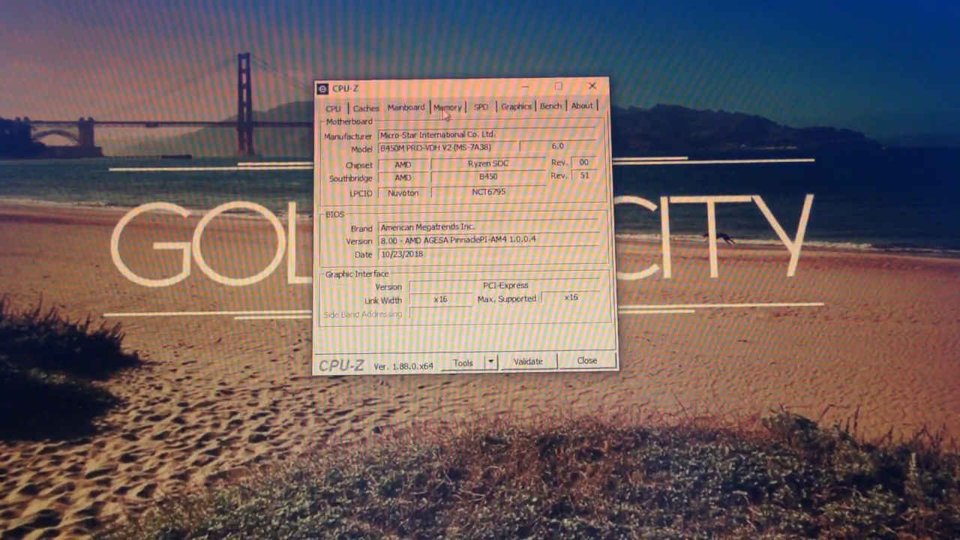
left_click(447, 106)
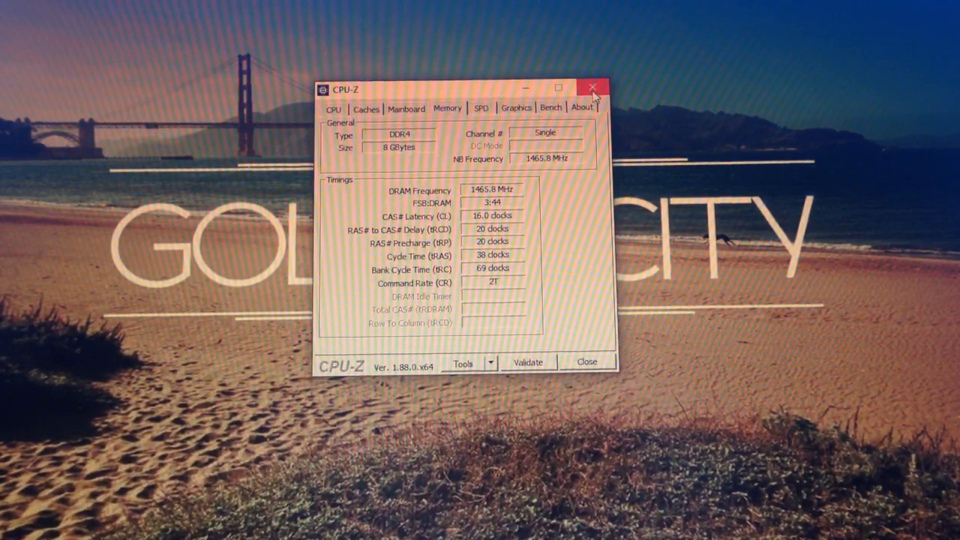
left_click(593, 88)
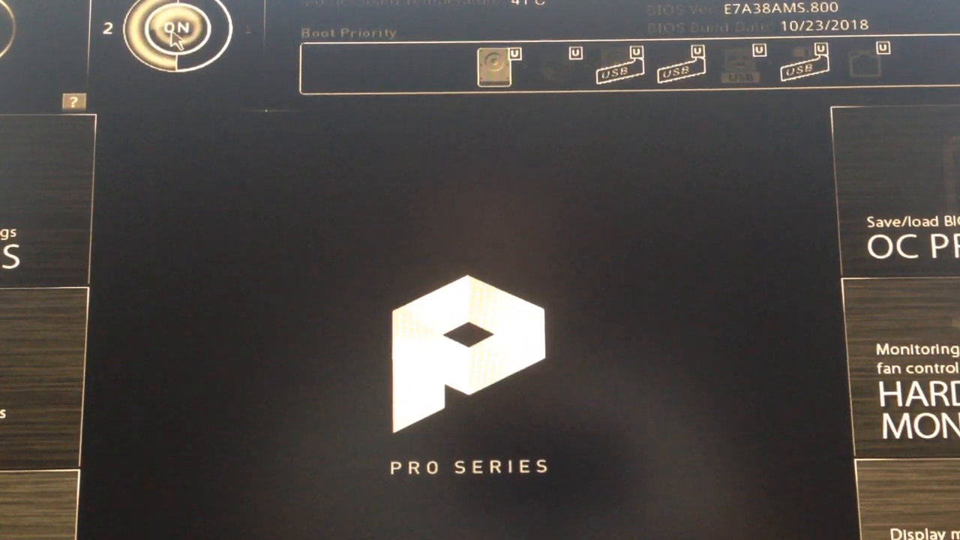
Step: Flip the A-XMP toggle at the top of the main BIOS screen to OFF
left_click(178, 28)
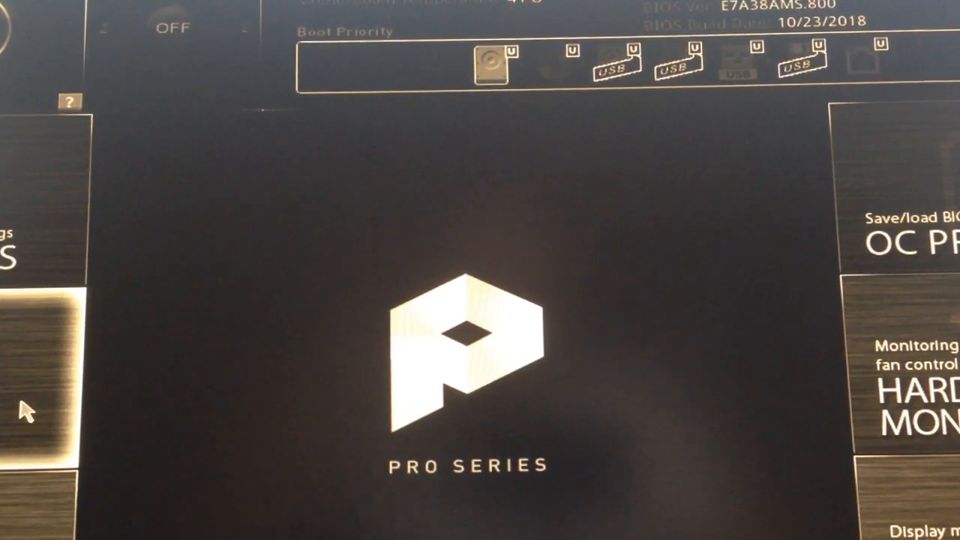
mouse_move(135, 45)
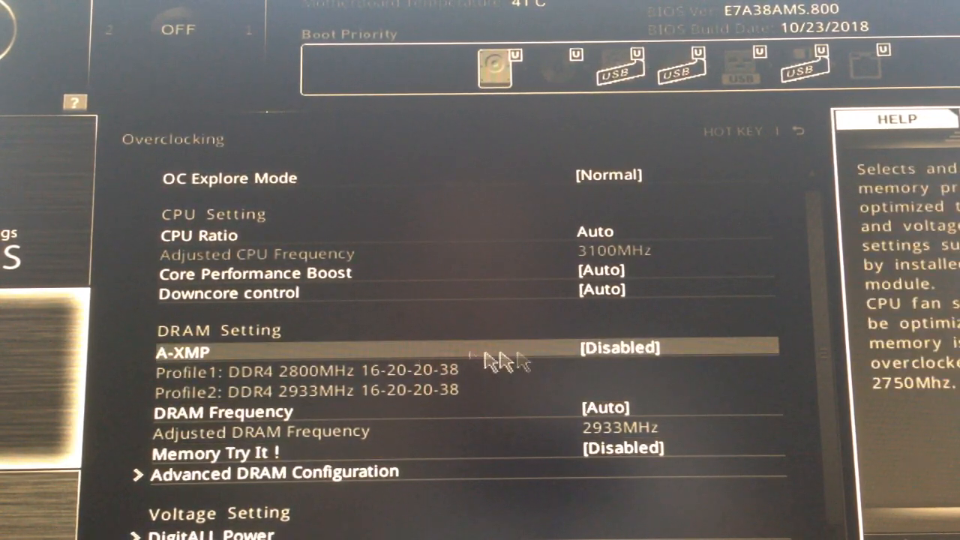
mouse_move(611, 360)
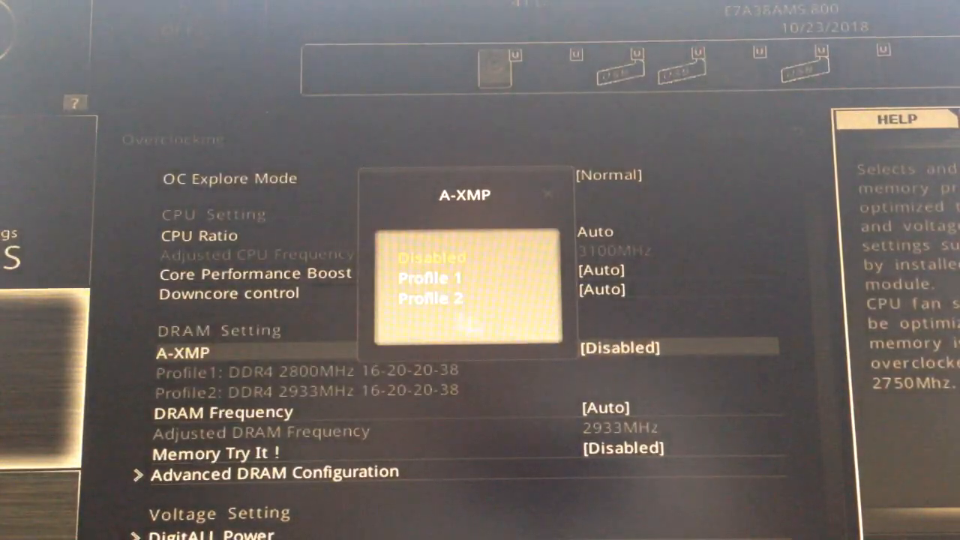
Step: Choose Profile 2 (DDR4 2933MHz) for A-XMP under DRAM Setting
left_click(429, 297)
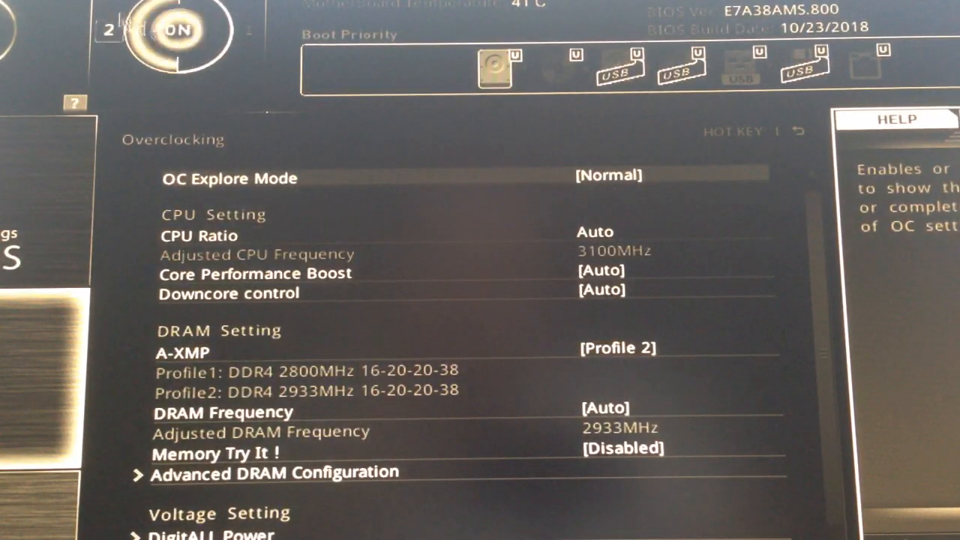
mouse_move(657, 352)
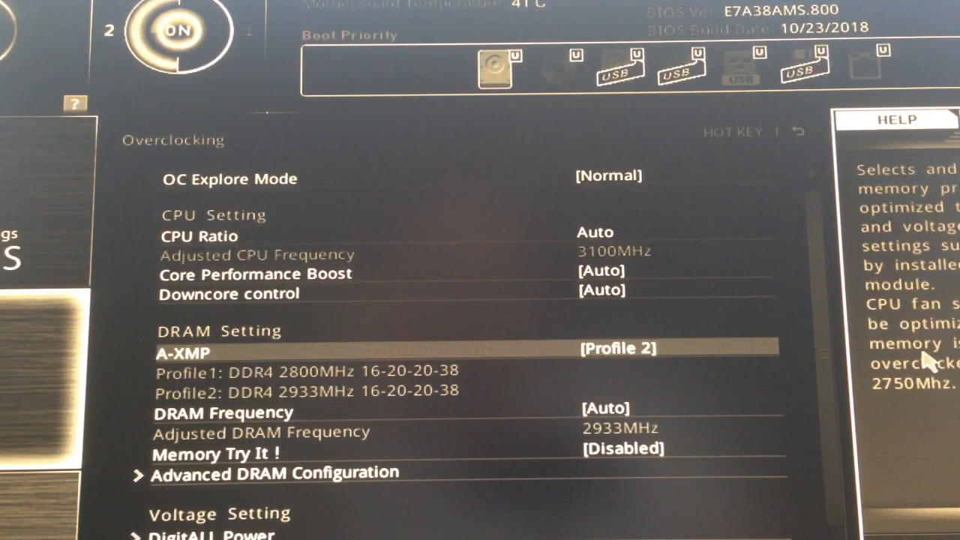
mouse_move(889, 406)
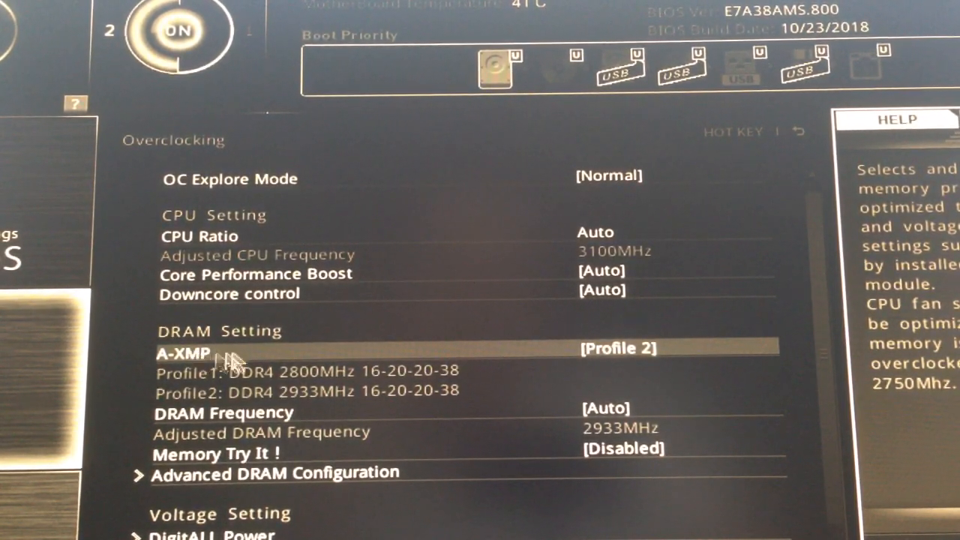
mouse_move(941, 353)
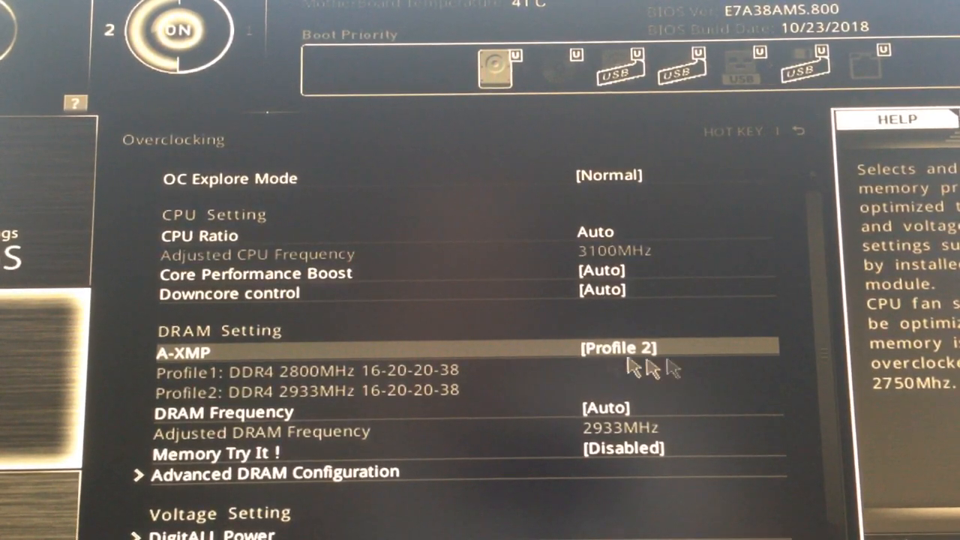
mouse_move(657, 364)
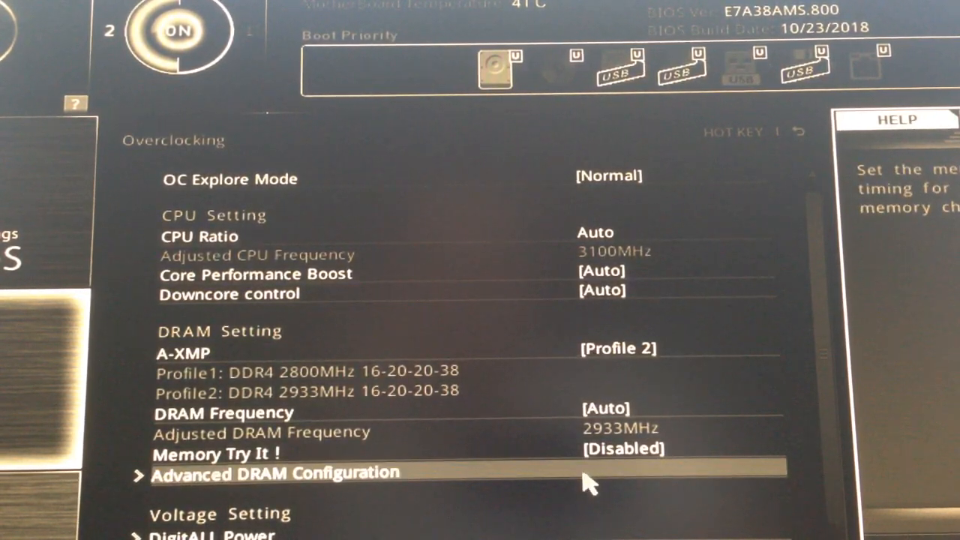
scroll("down", 3)
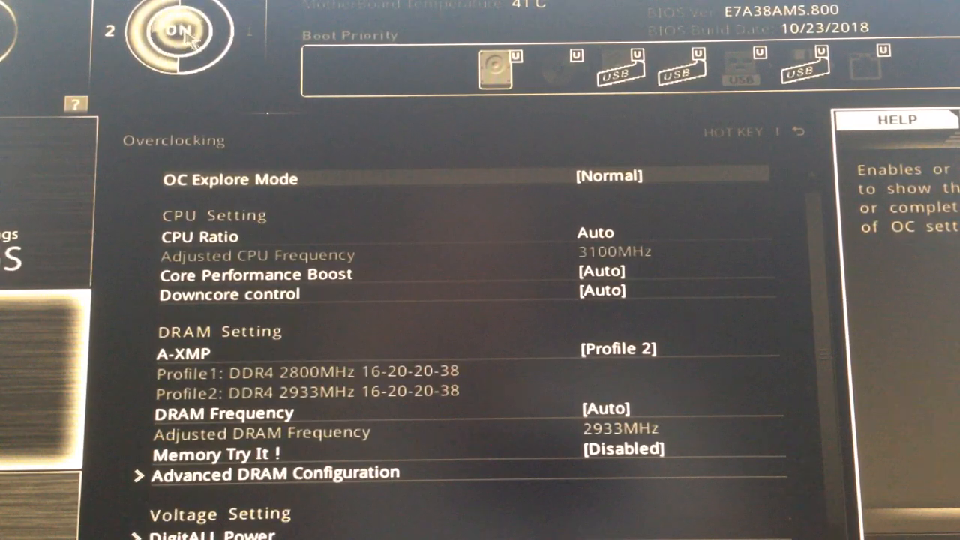
mouse_move(248, 52)
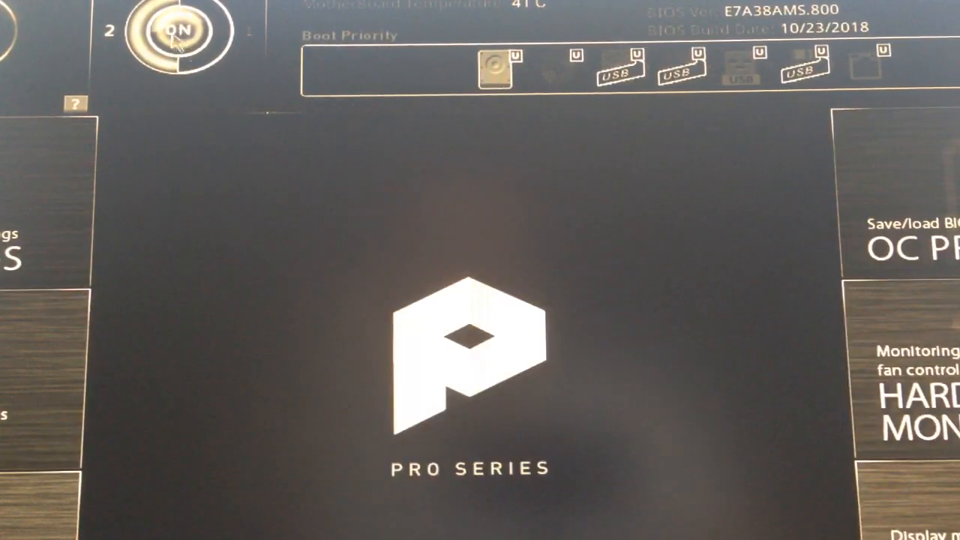
Step: Switch A-XMP from Profile 2 to OFF and bring up the save-and-exit prompt
left_click(180, 32)
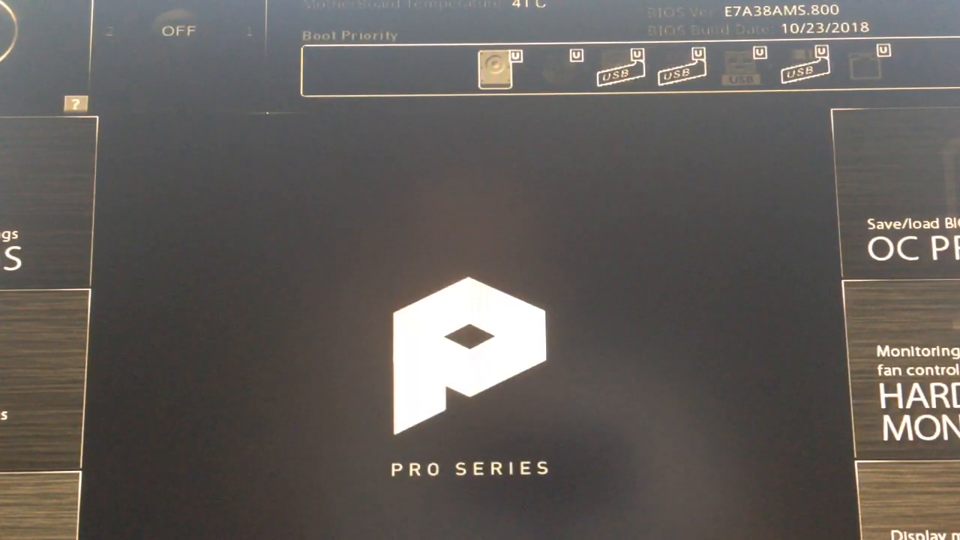
key("f10")
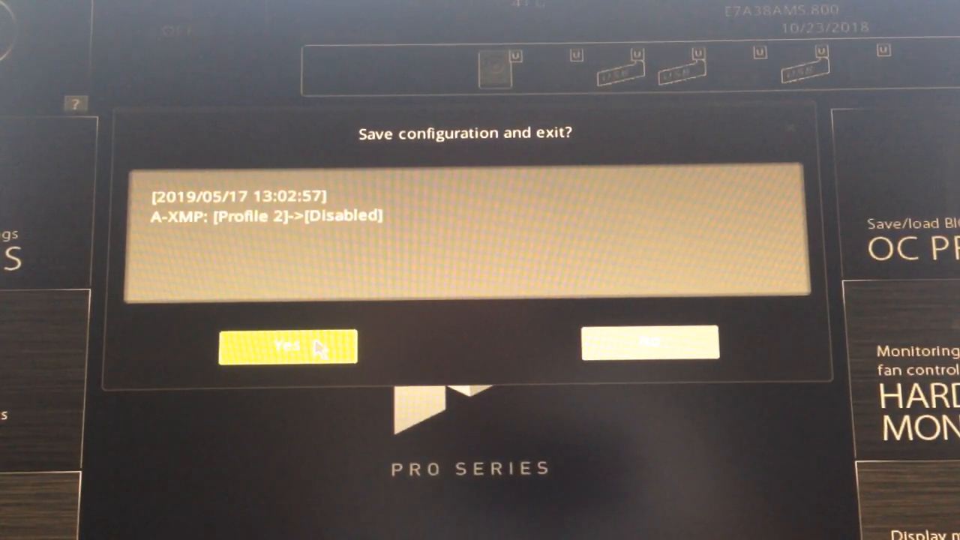
Step: Confirm Yes to save the A-XMP change and reboot into Windows
left_click(287, 346)
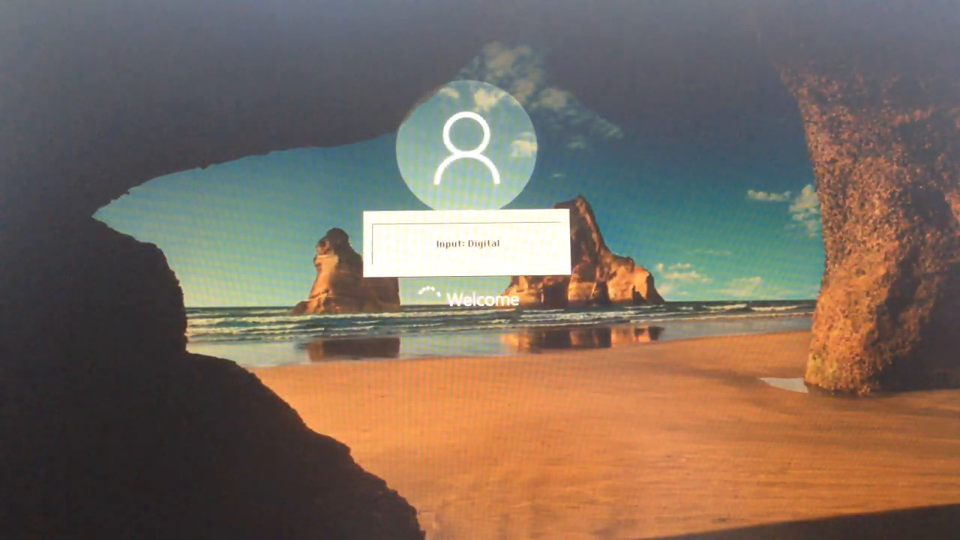